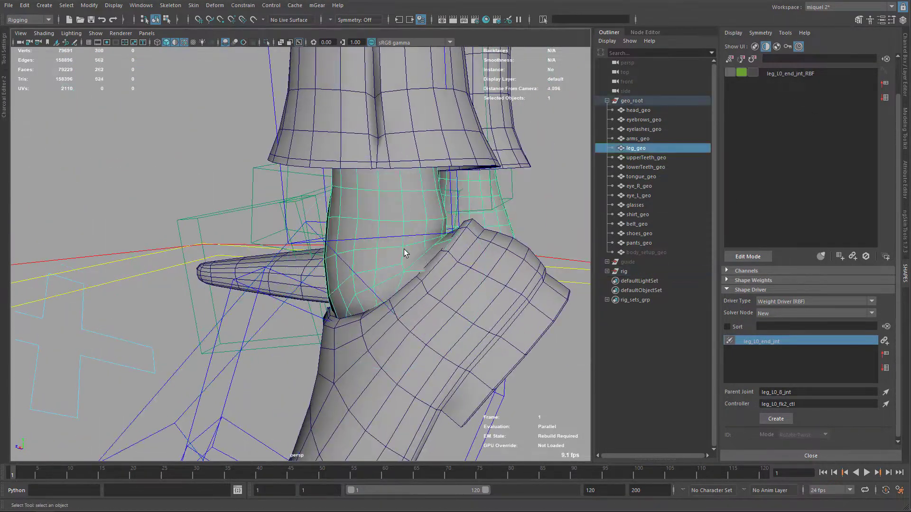
# Pull the leg's ankle vertices outward near the shoe opening in SHAPES Edit Mode
pyautogui.click(775, 418)
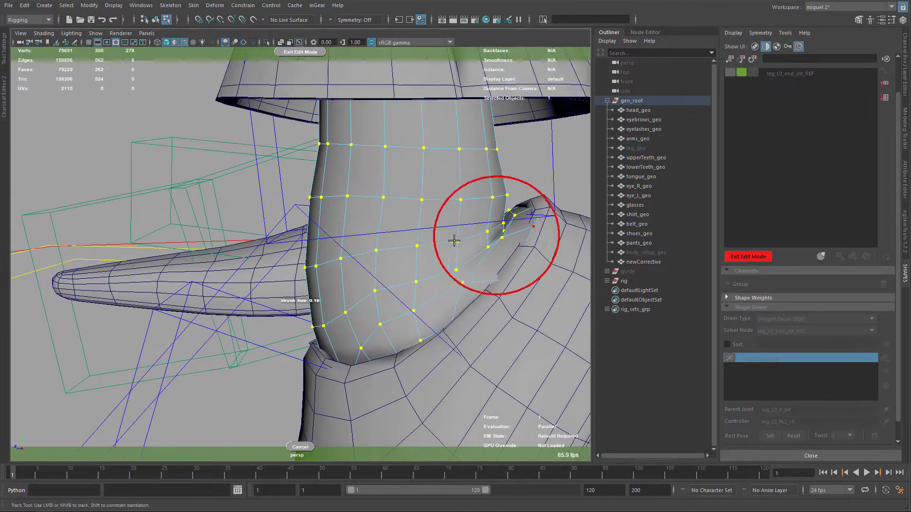
pyautogui.moveTo(454, 241); pyautogui.dragTo(399, 221)
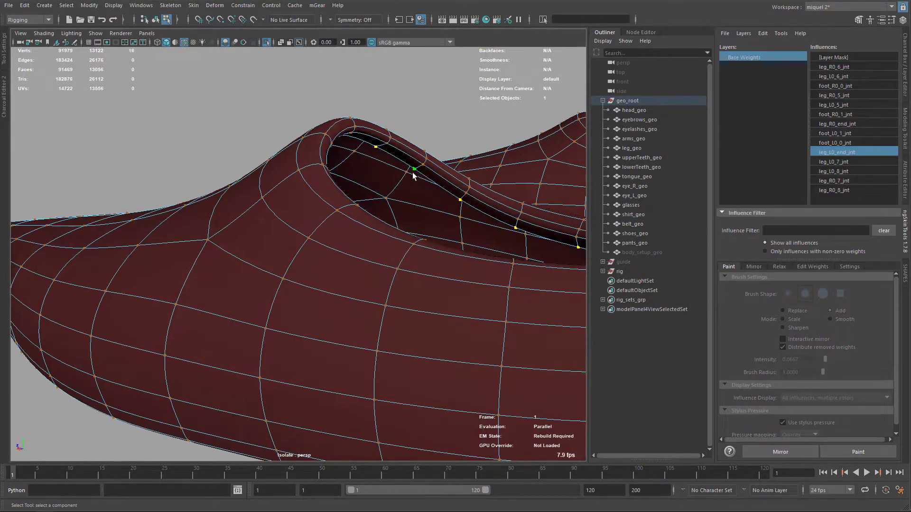
# Weight the shoe rim vertices to leg_L0_end_jnt, then rotate the foot back to test
pyautogui.click(857, 452)
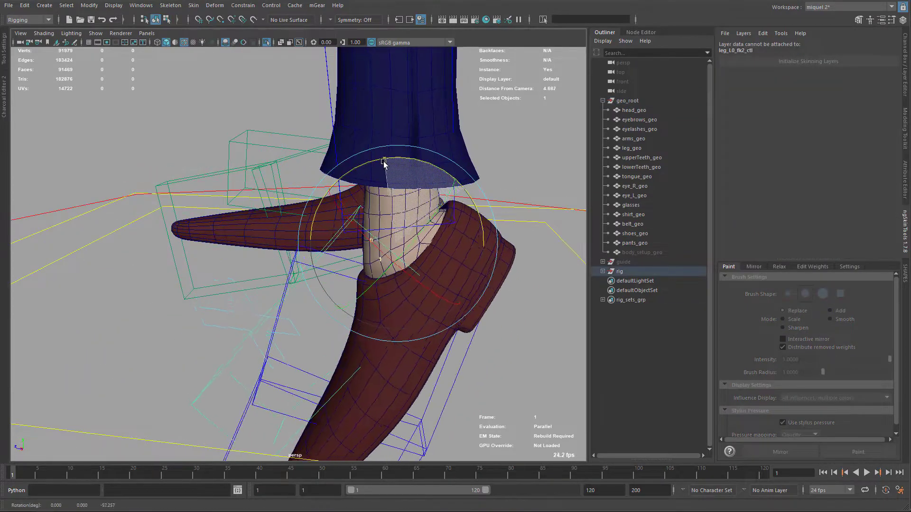
pyautogui.moveTo(384, 162); pyautogui.dragTo(424, 227)
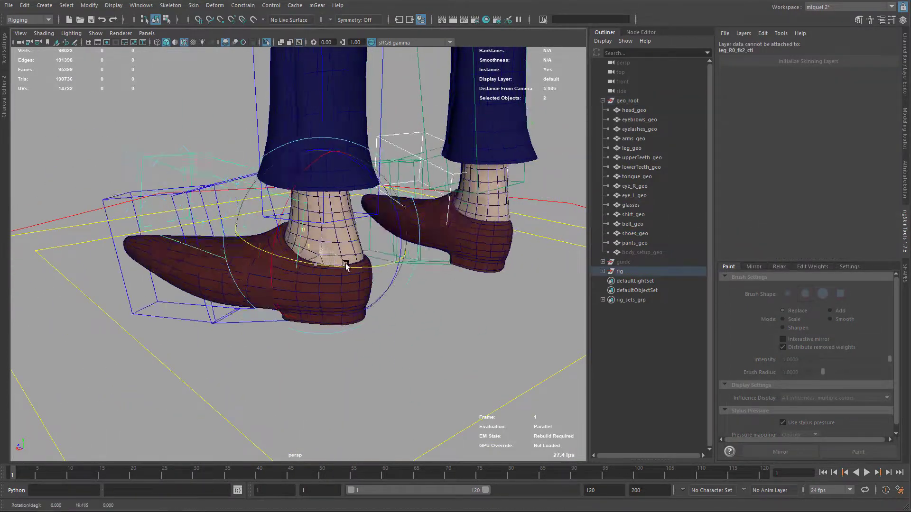
# Add and sculpt the foot_back_extreme_L corrective target driven by leg_L0_end_jnt
pyautogui.click(632, 148)
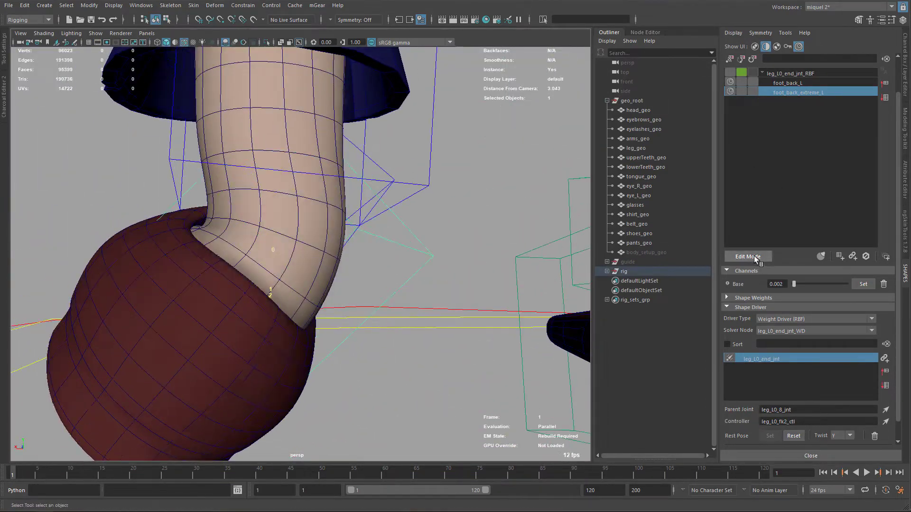
pyautogui.click(747, 256)
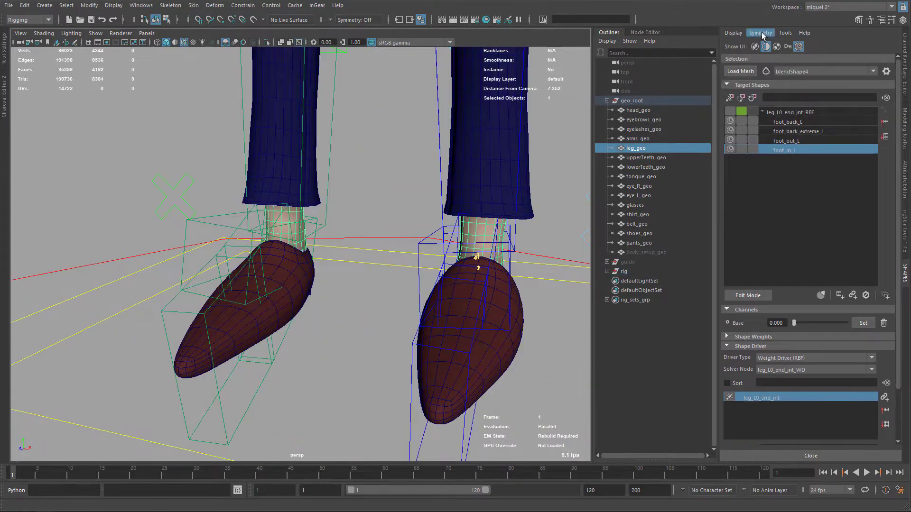
# Review the Mirror side identifiers in Symmetry Preferences and save the scene
pyautogui.click(760, 32)
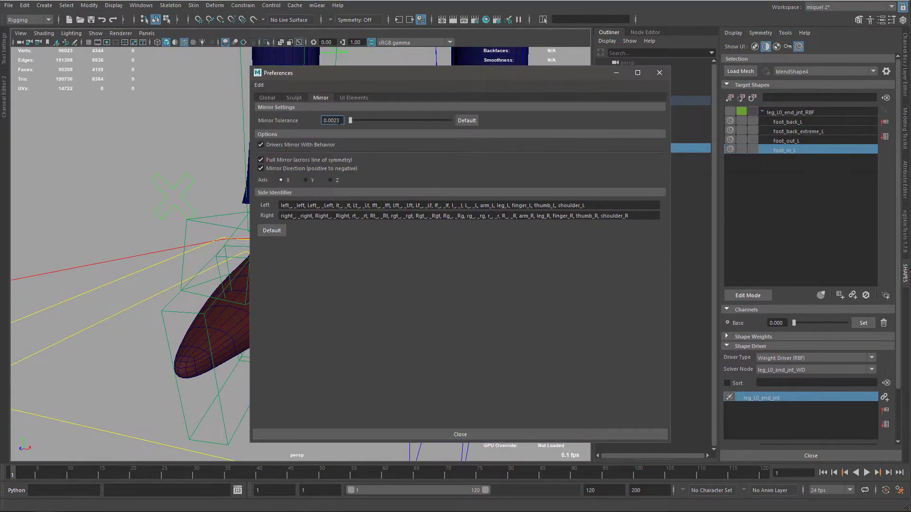
pyautogui.click(459, 435)
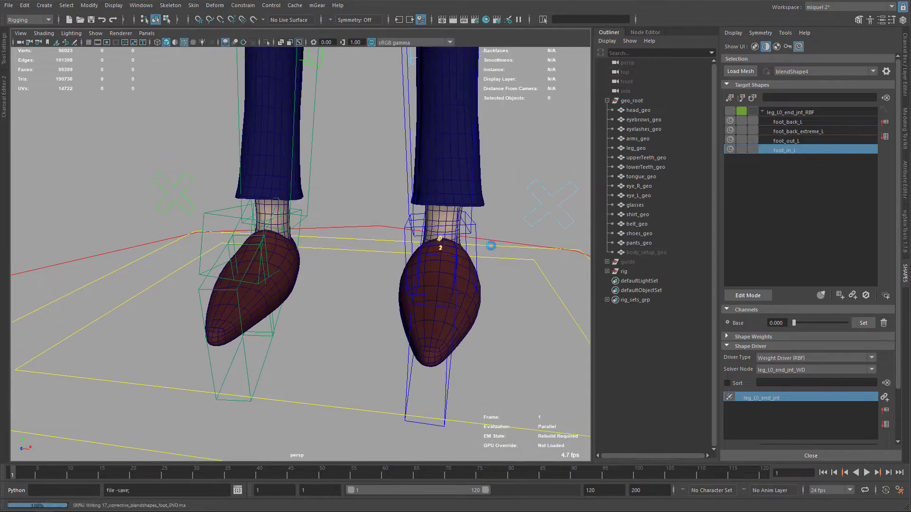